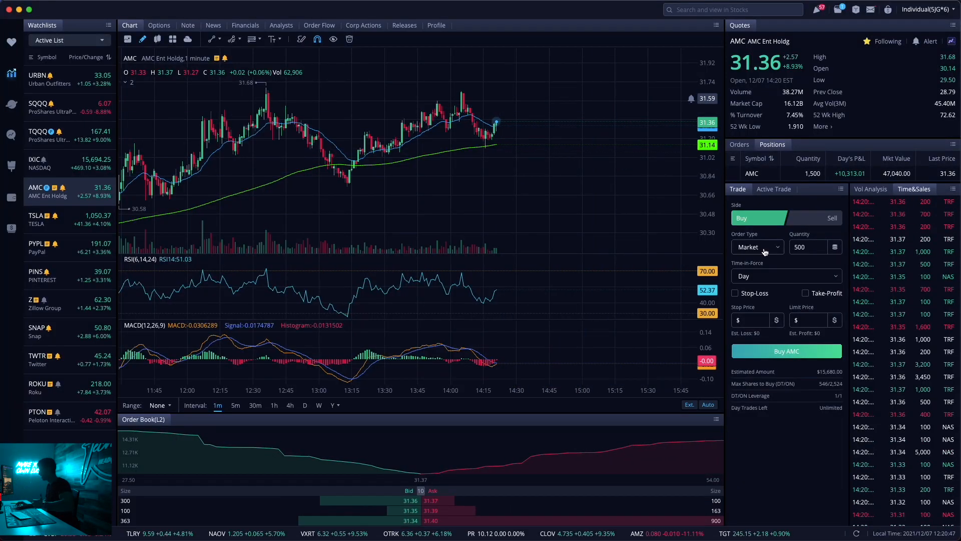
Step: Place and confirm the 500-share AMC market buy order
{"action": "left_click", "coordinate": [786, 351]}
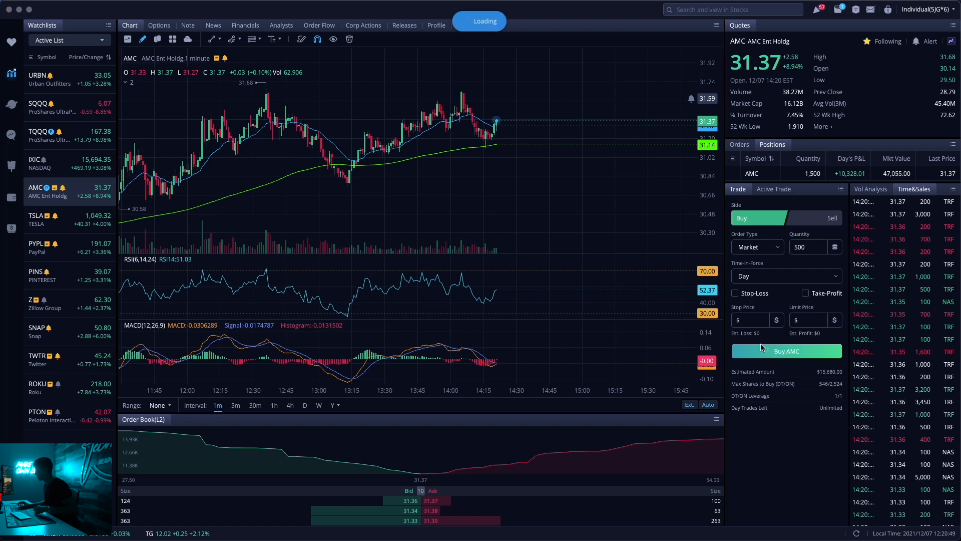
{"action": "left_click", "coordinate": [786, 350]}
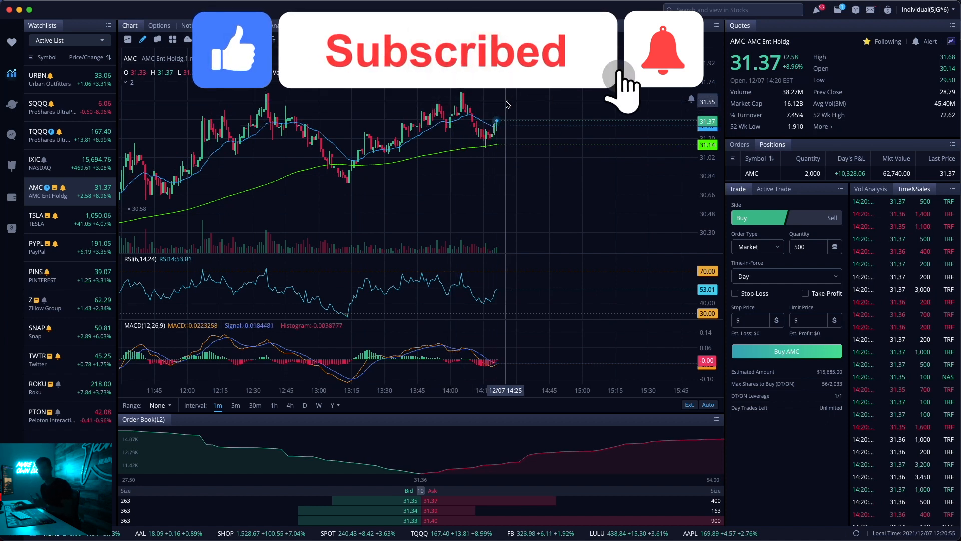
{"action": "left_click", "coordinate": [663, 49]}
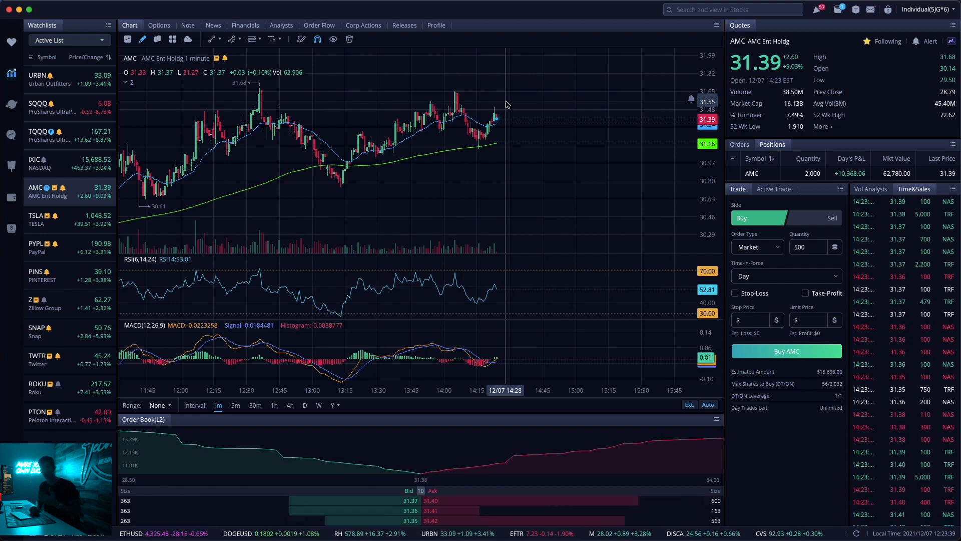
{"action": "mouse_move", "coordinate": [487, 126]}
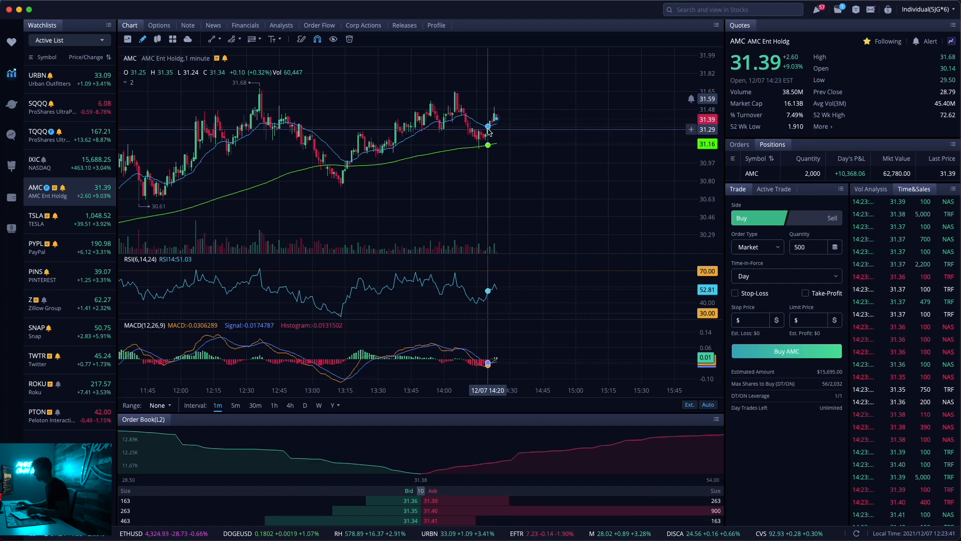